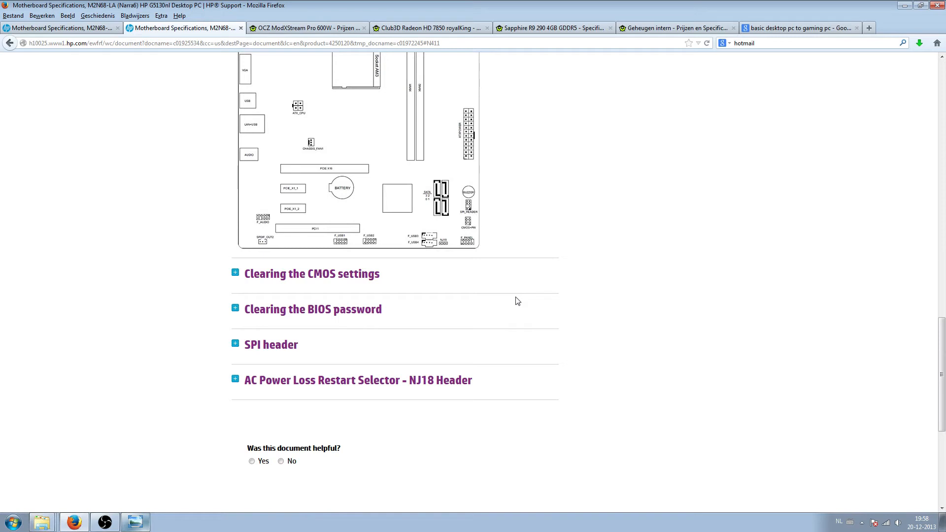
mouse_move(596, 225)
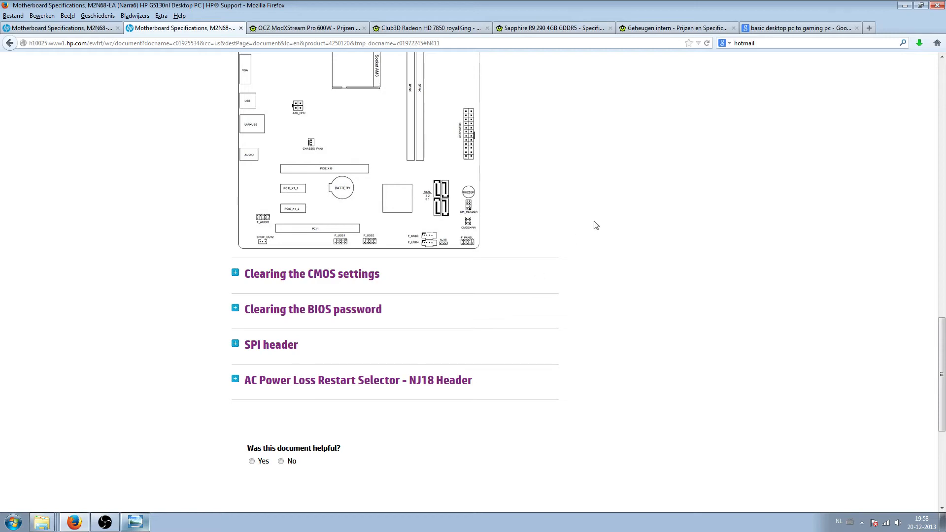
Switch to the Club3D Radeon HD 7850 listing and glance at HP's motherboard layout diagram
scroll(up, 3)
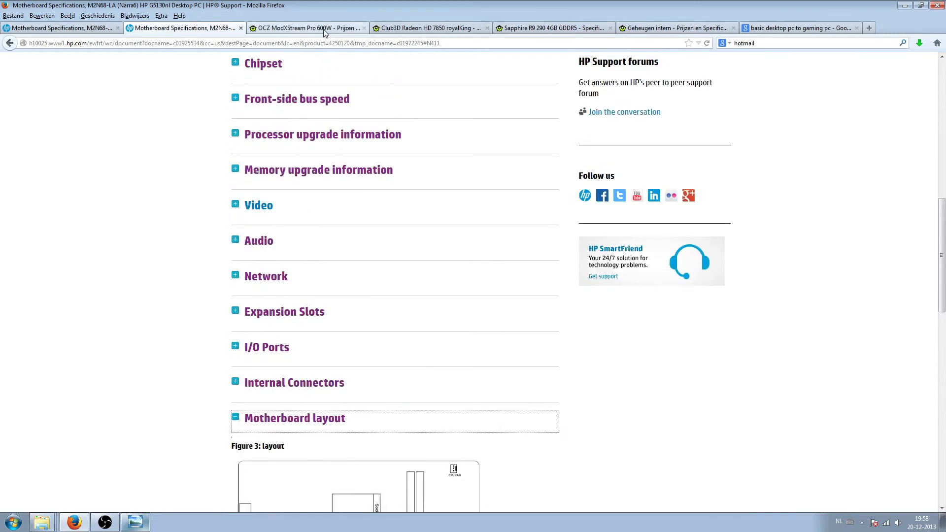
click(428, 27)
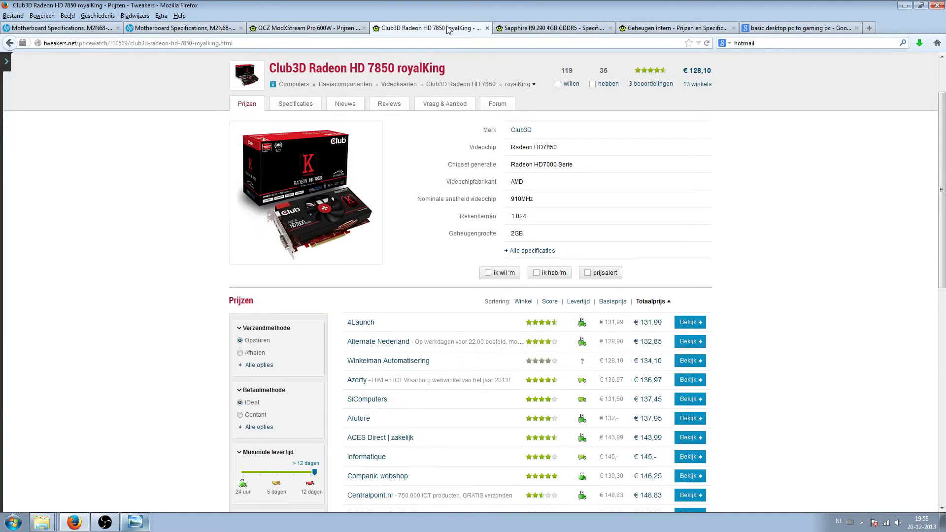
mouse_move(529, 199)
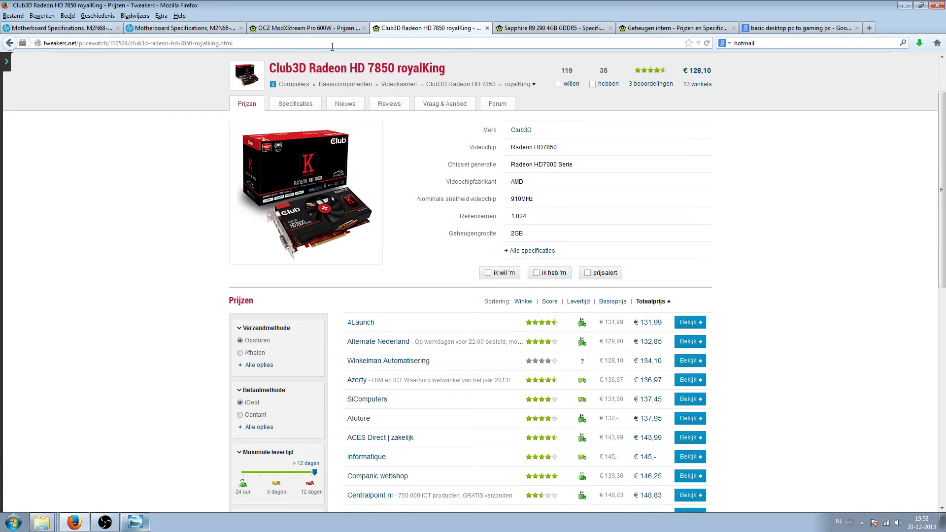
click(60, 28)
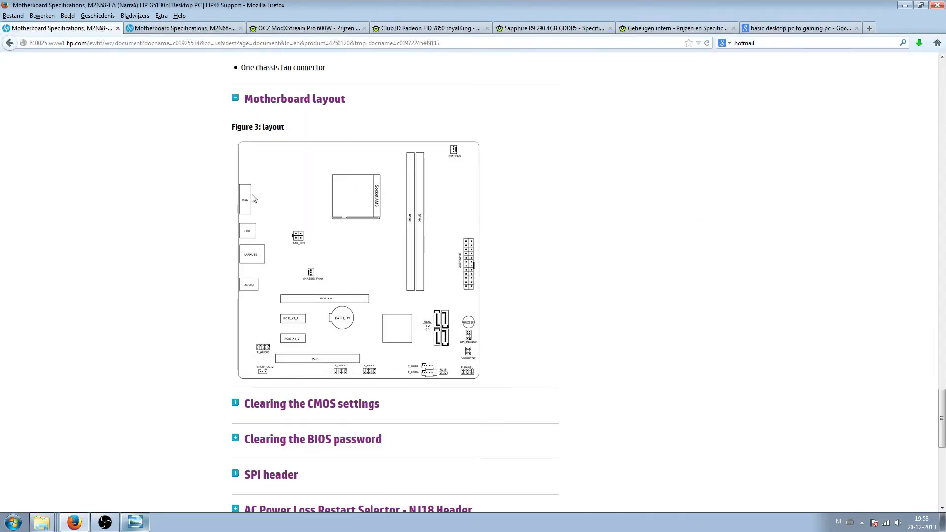
mouse_move(408, 182)
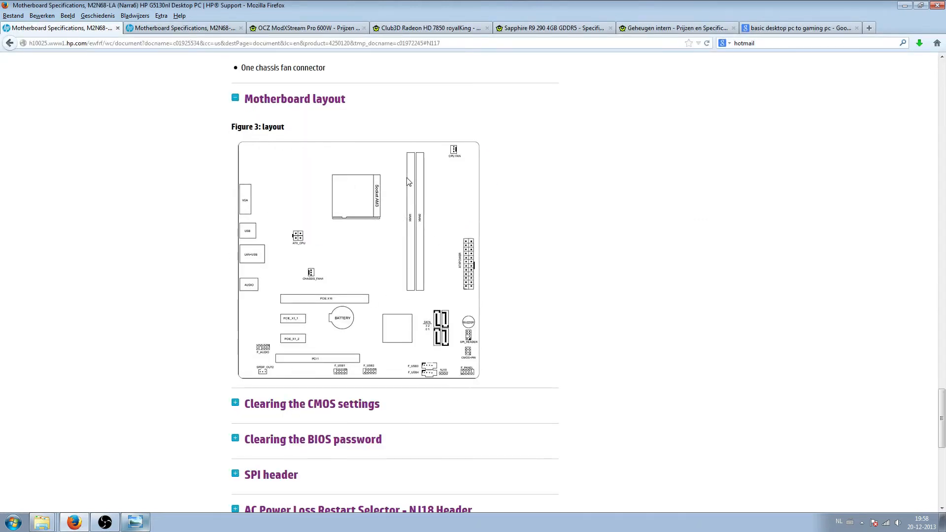
mouse_move(307, 324)
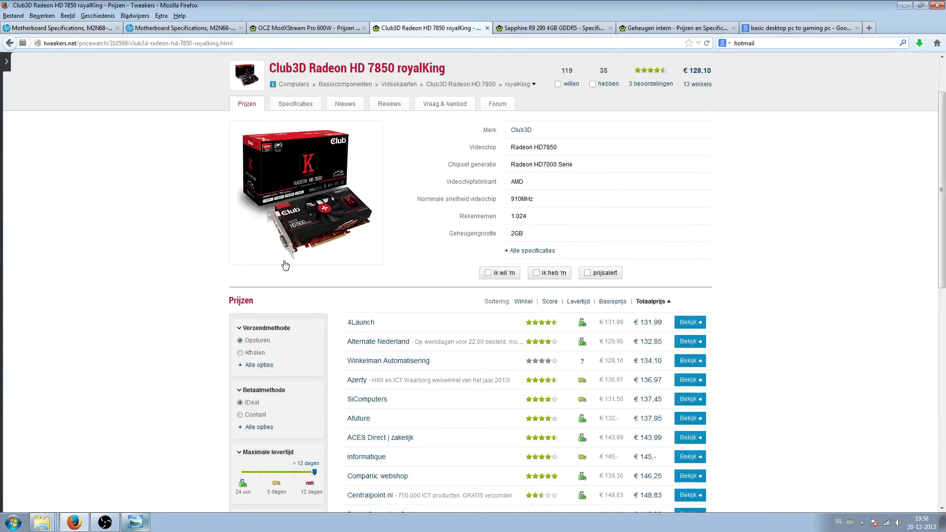
View the enlarged Radeon HD 7850 product photo and close it again
click(304, 193)
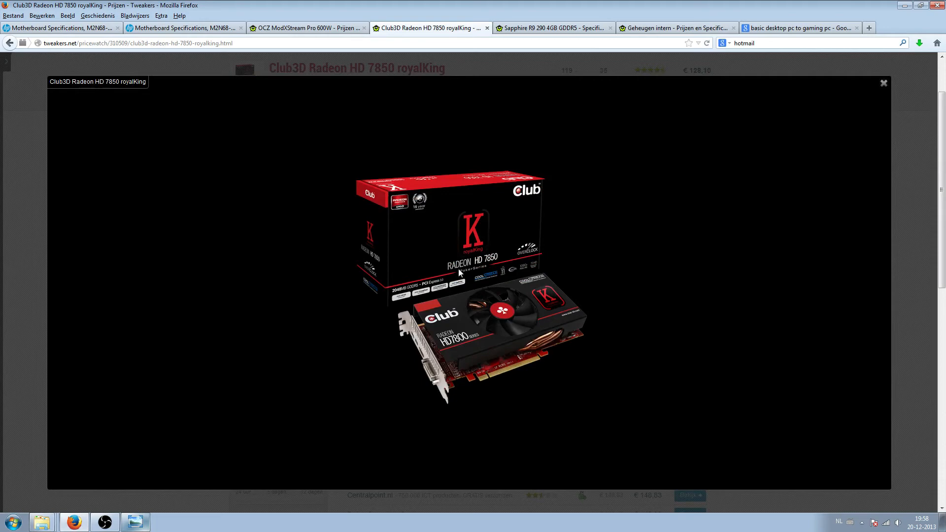
click(883, 83)
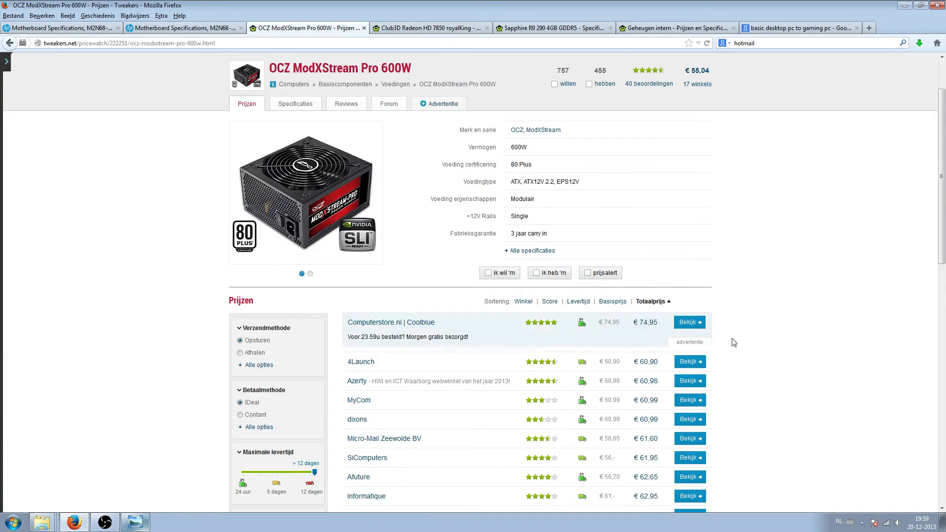
Return to the Club3D Radeon HD 7850 listing with its €131,99 lowest price
click(428, 28)
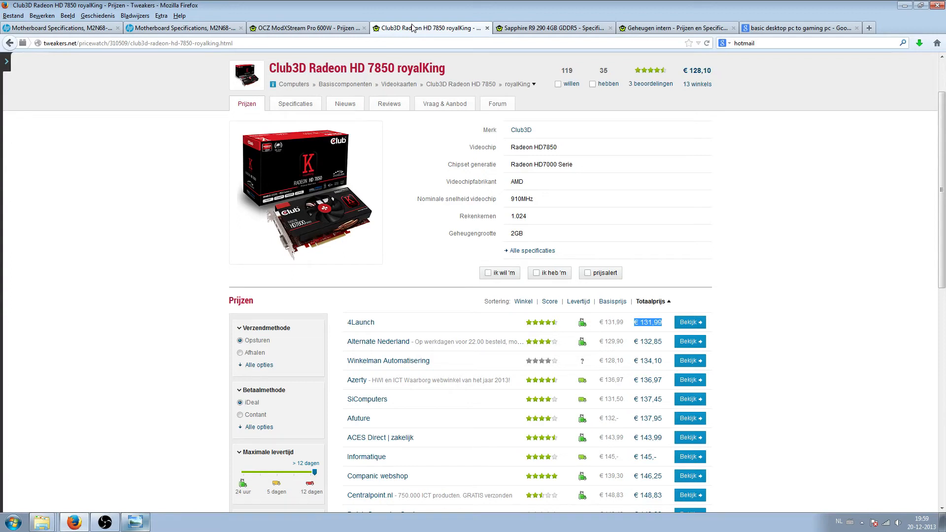
mouse_move(221, 54)
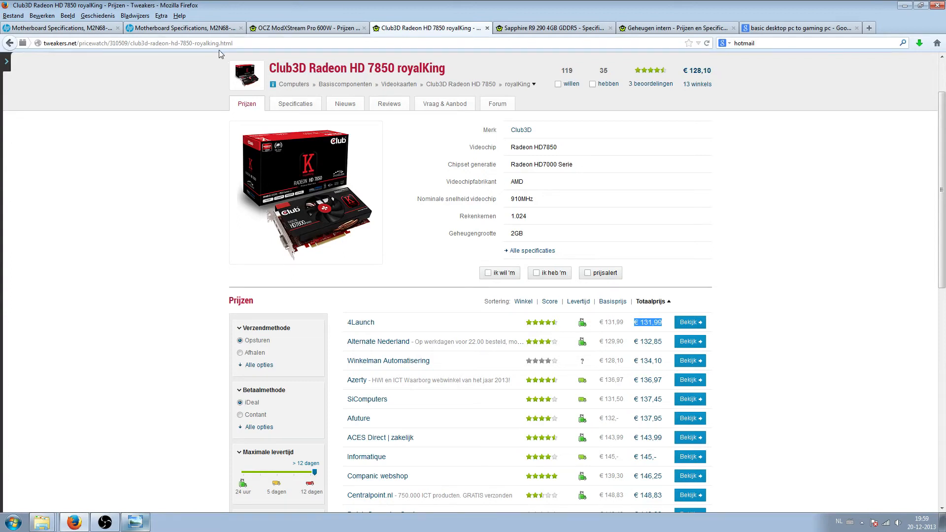
Check Tweakers' internal memory listings, then return to HP's M2N68-LA specifications page
click(671, 28)
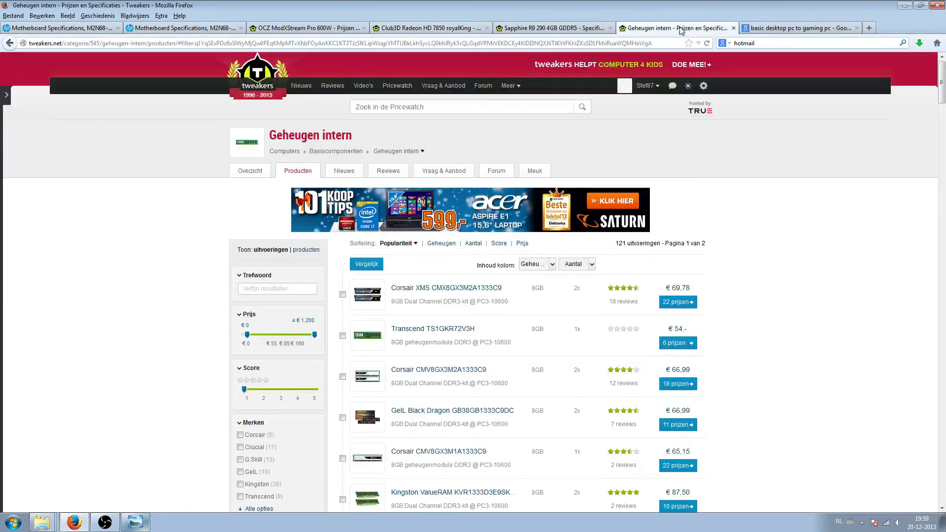
mouse_move(524, 297)
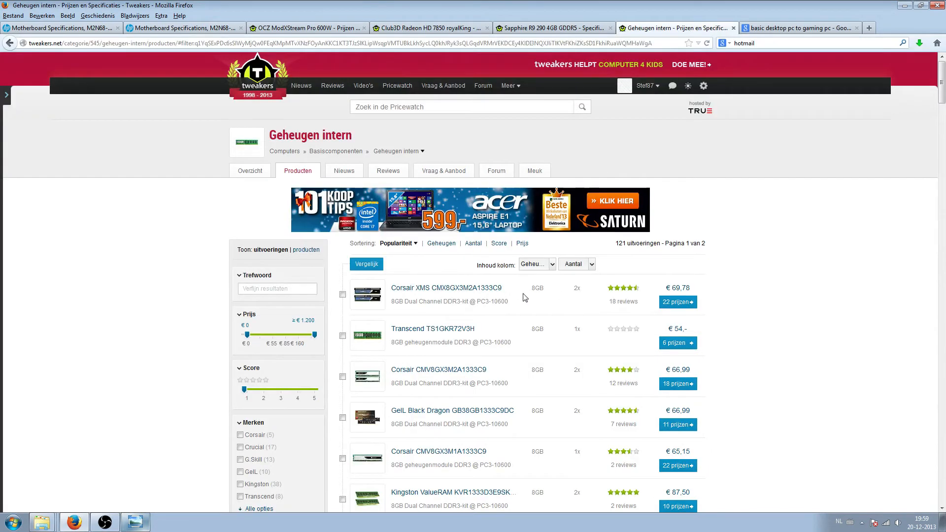
mouse_move(625, 94)
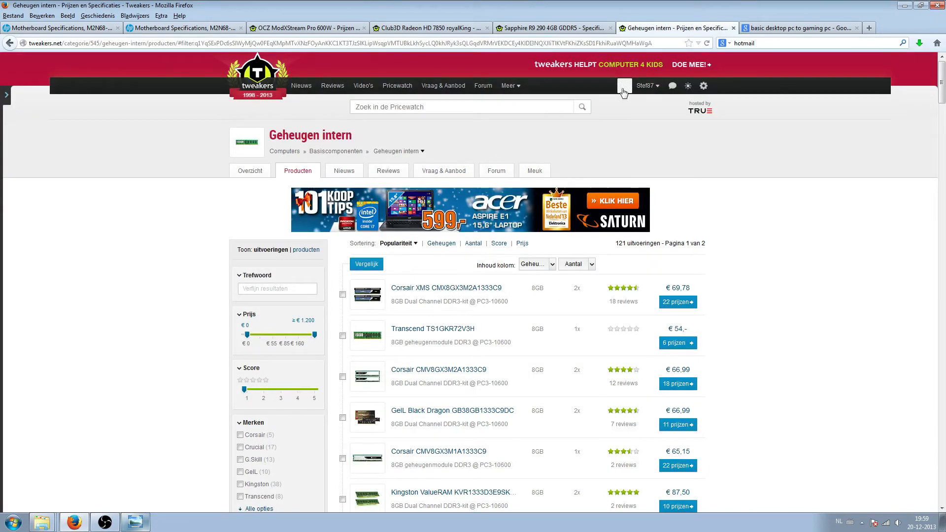
click(308, 28)
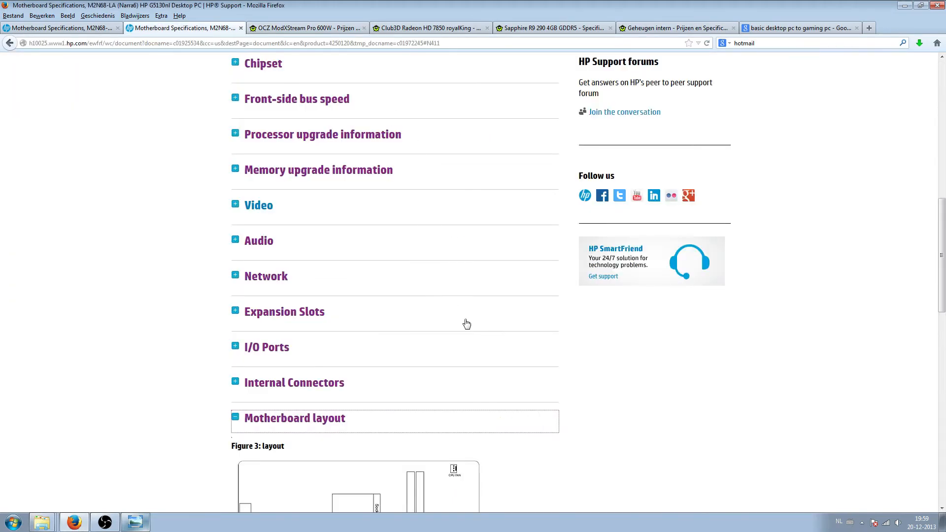
click(293, 190)
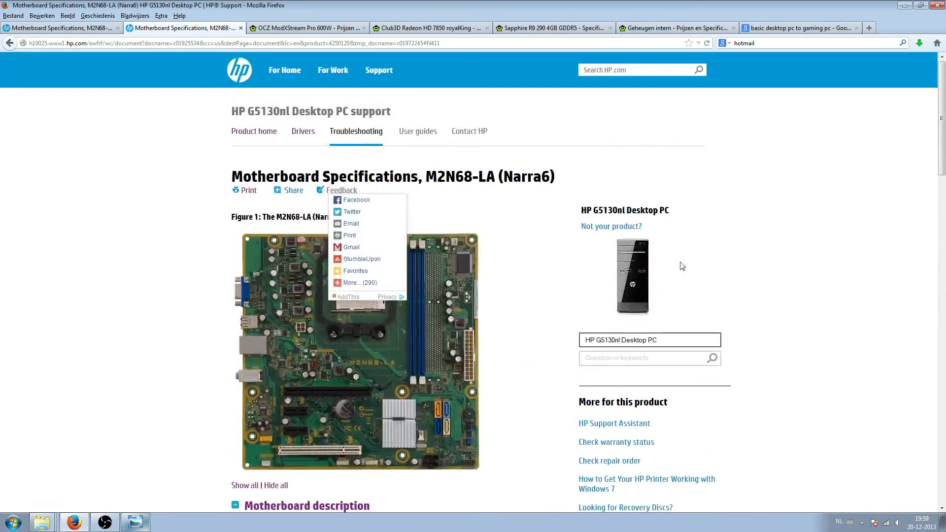